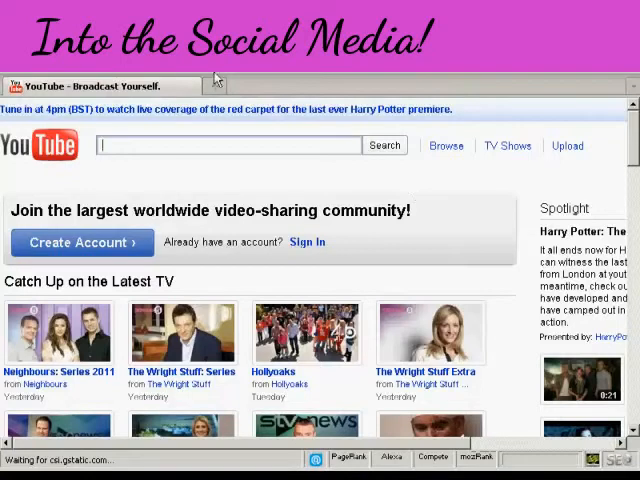
{"action": "mouse_move", "coordinate": [305, 105]}
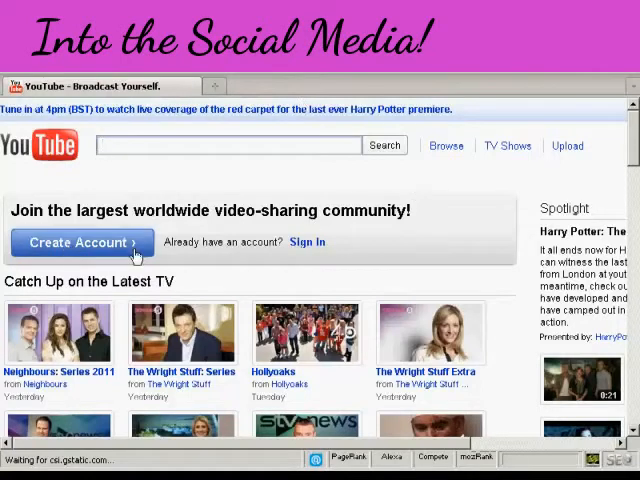
{"action": "mouse_move", "coordinate": [258, 448]}
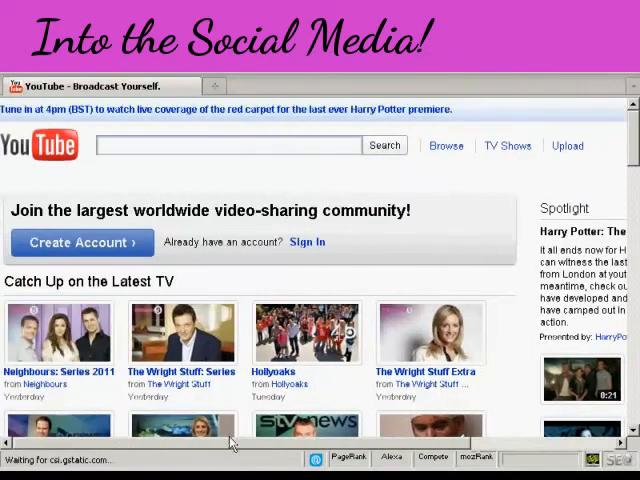
{"action": "mouse_move", "coordinate": [80, 243]}
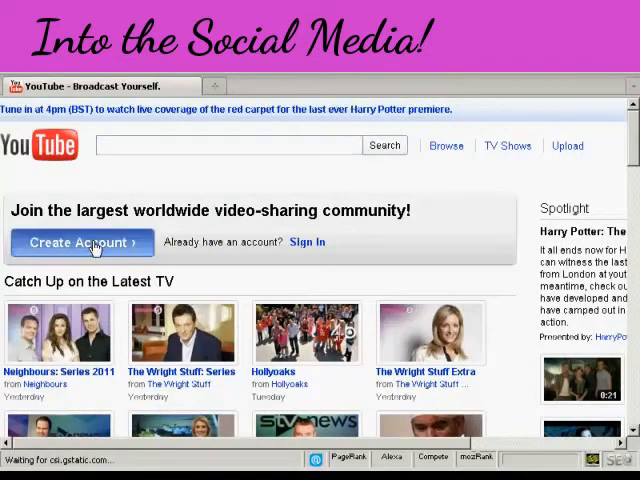
{"action": "left_click", "coordinate": [80, 243]}
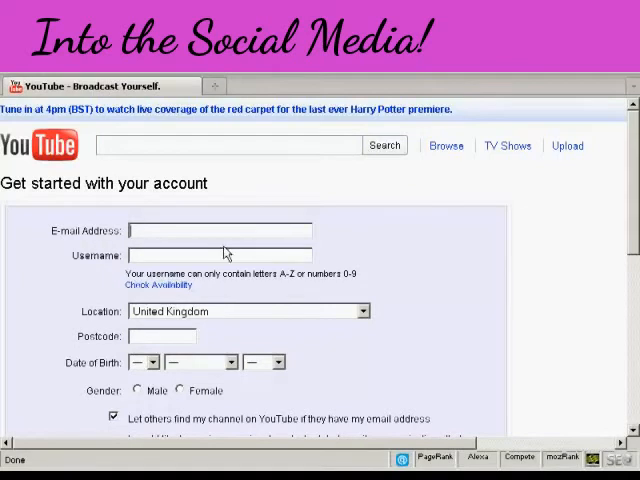
{"action": "mouse_move", "coordinate": [396, 252]}
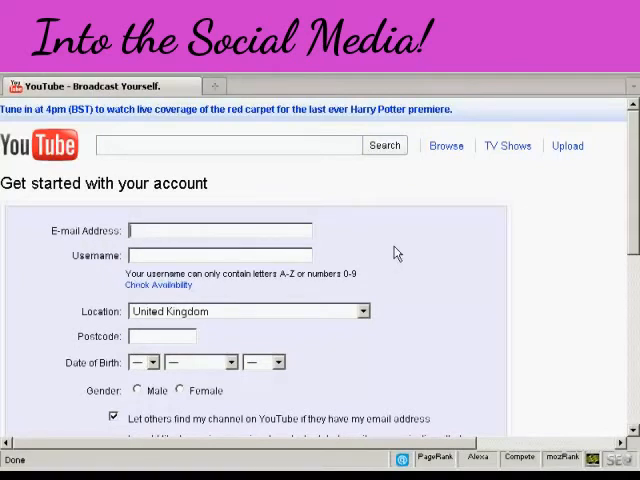
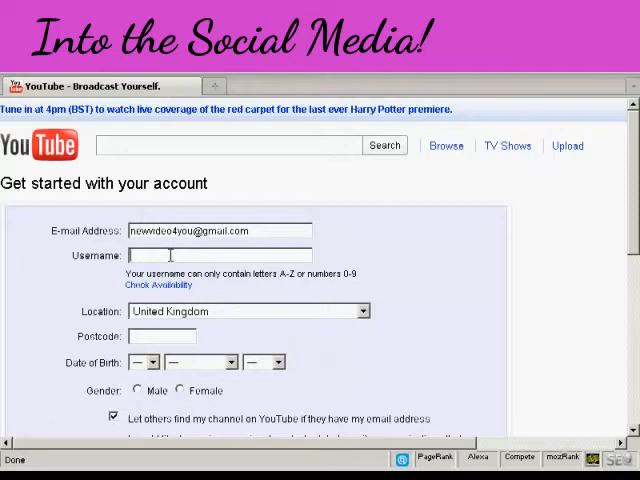
{"action": "type", "text": "newvideo4you"}
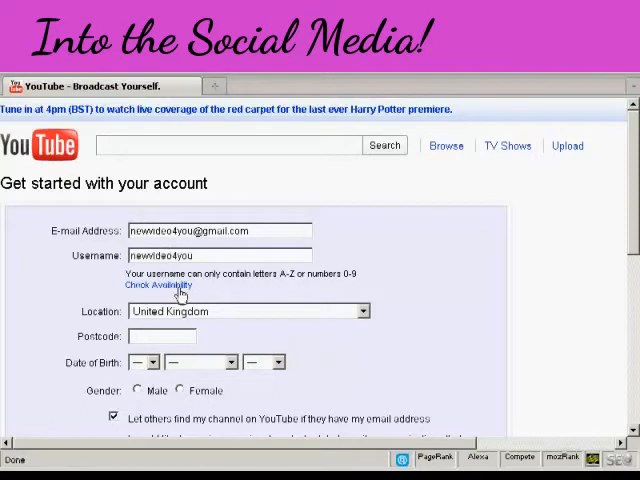
{"action": "left_click", "coordinate": [158, 285]}
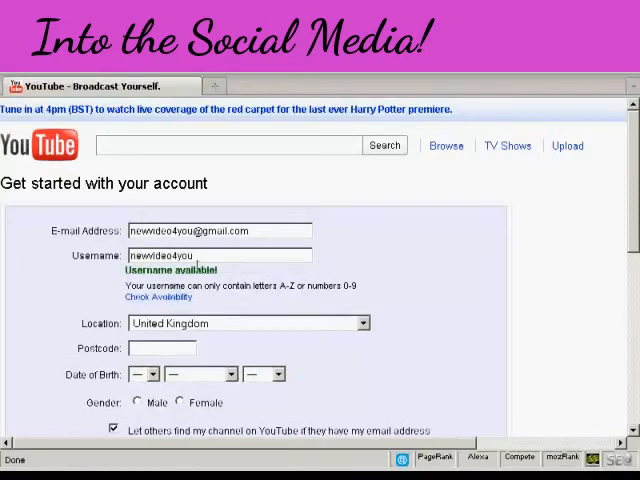
{"action": "mouse_move", "coordinate": [439, 305]}
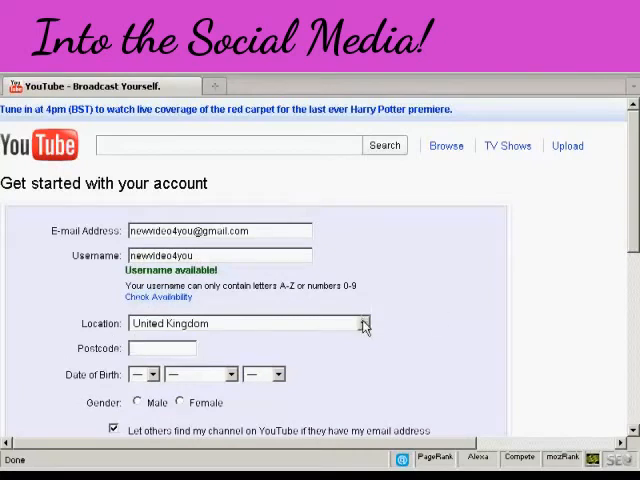
{"action": "left_click", "coordinate": [364, 322]}
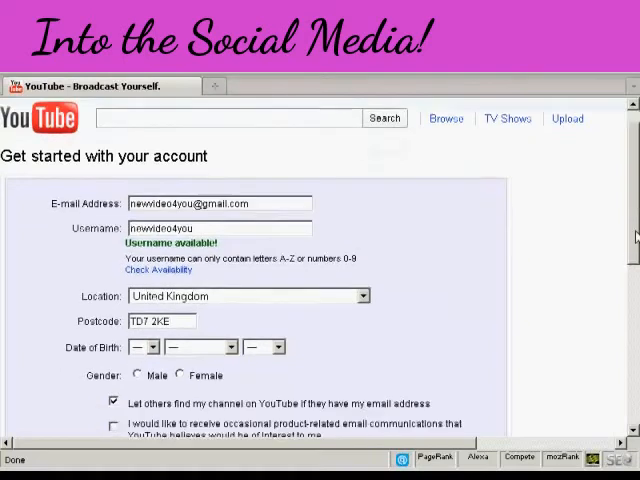
- Enter a date of birth of 10 July 1968 and select Male as gender
{"action": "scroll", "scroll_direction": "down", "scroll_amount": 3}
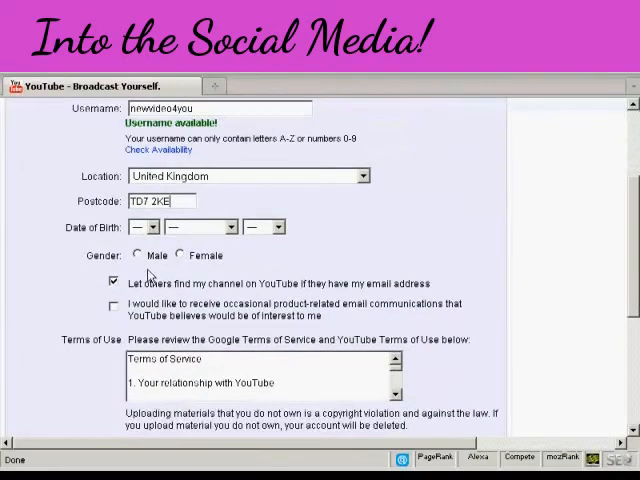
{"action": "left_click", "coordinate": [150, 226]}
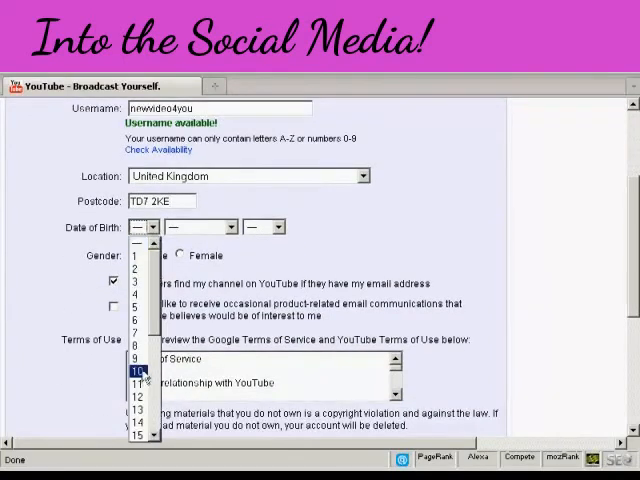
{"action": "left_click", "coordinate": [137, 370]}
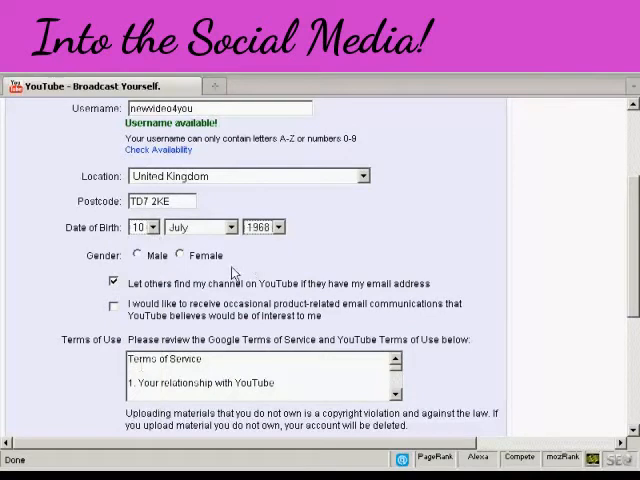
{"action": "left_click", "coordinate": [133, 255]}
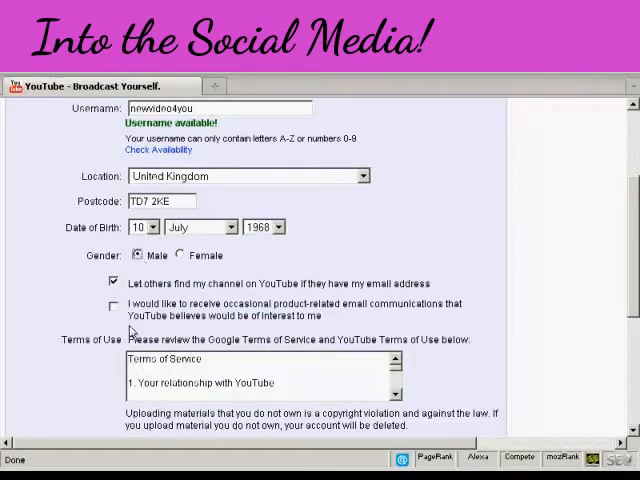
{"action": "mouse_move", "coordinate": [371, 307]}
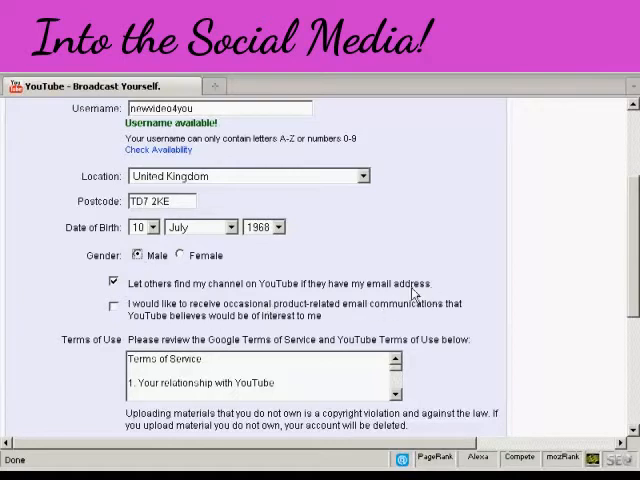
{"action": "mouse_move", "coordinate": [305, 320]}
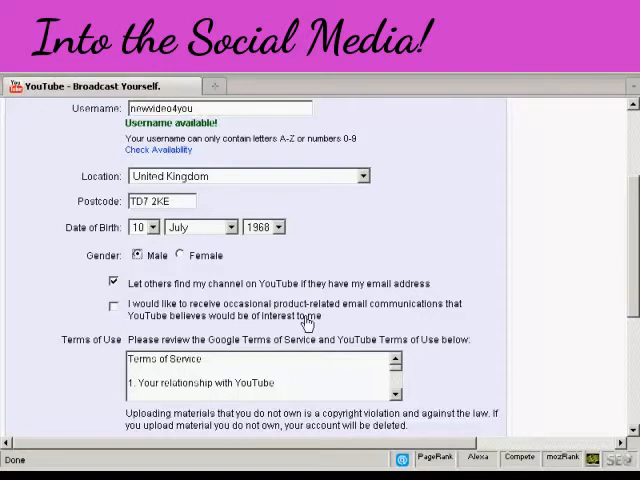
{"action": "mouse_move", "coordinate": [362, 324]}
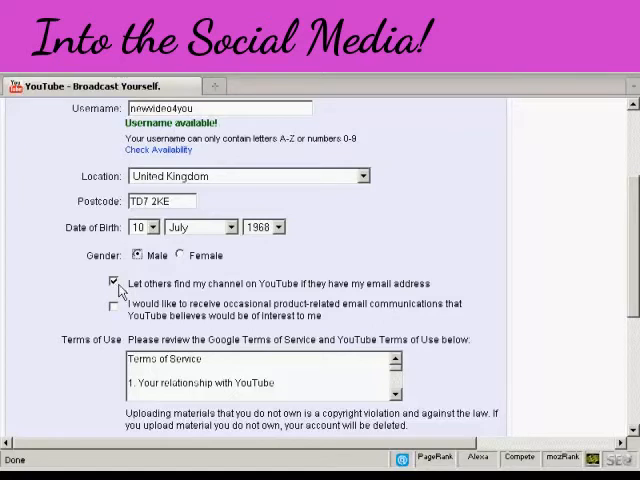
{"action": "mouse_move", "coordinate": [604, 297]}
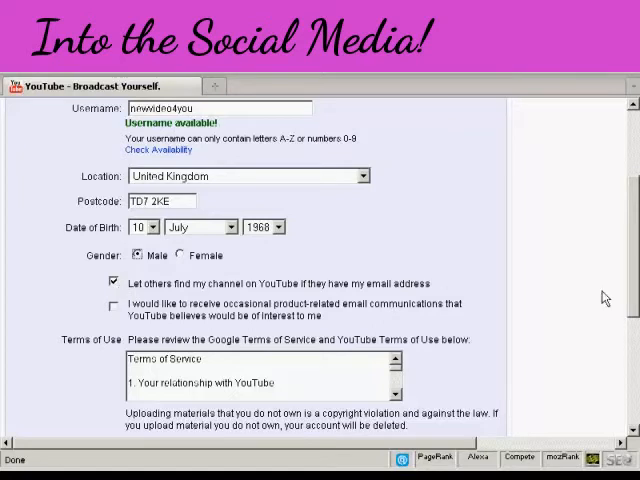
- Accept the terms of use at the bottom of the sign-up form
{"action": "scroll", "scroll_direction": "down", "scroll_amount": 3}
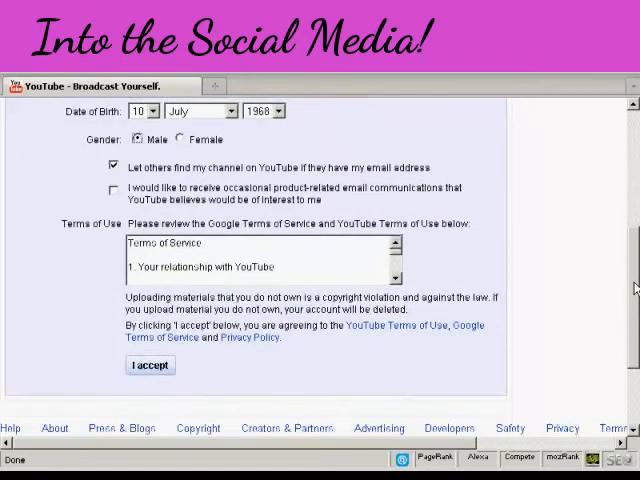
{"action": "scroll", "scroll_direction": "down", "scroll_amount": 3}
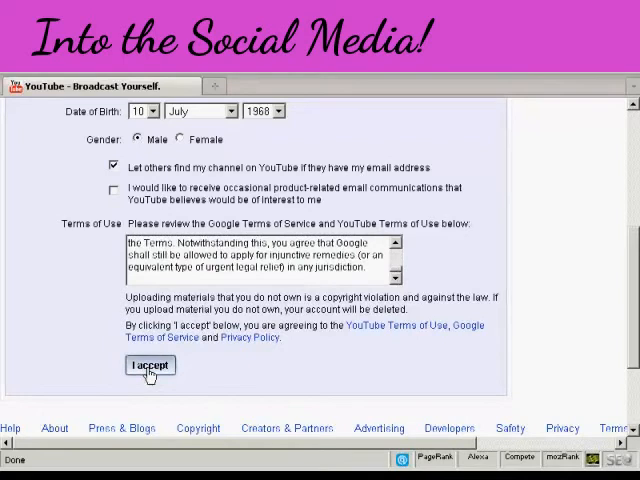
{"action": "left_click", "coordinate": [149, 365]}
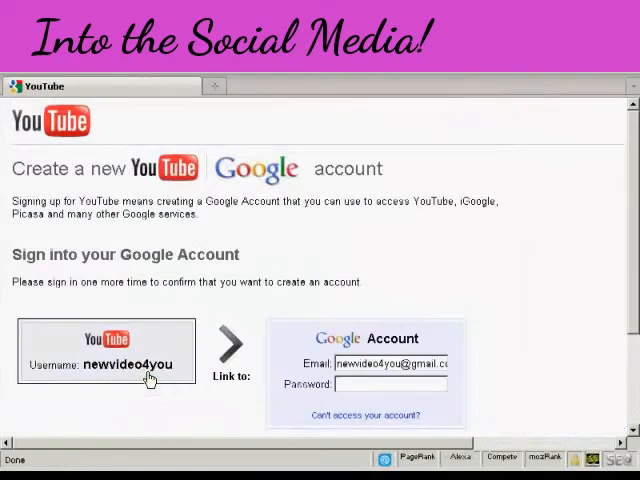
- Enter the Google account password and submit the request to link accounts
{"action": "left_click", "coordinate": [392, 384]}
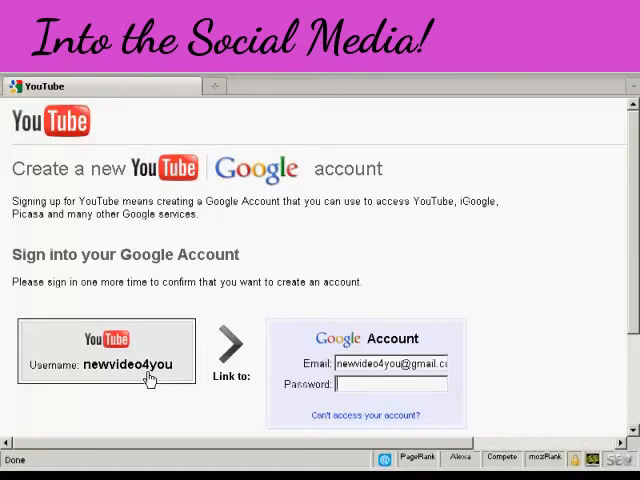
{"action": "type", "text": "password"}
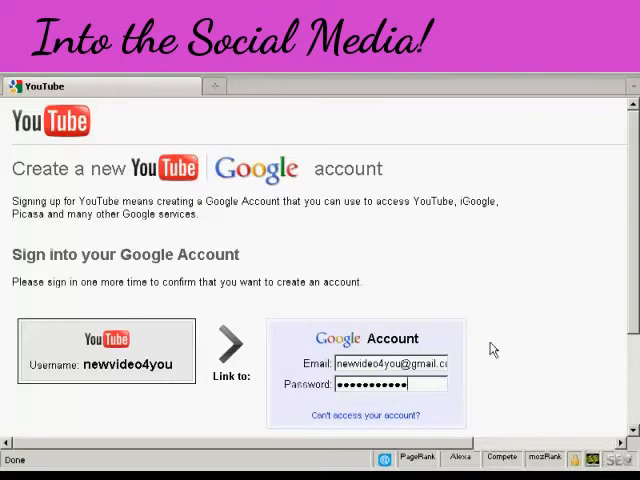
{"action": "scroll", "scroll_direction": "down", "scroll_amount": 3}
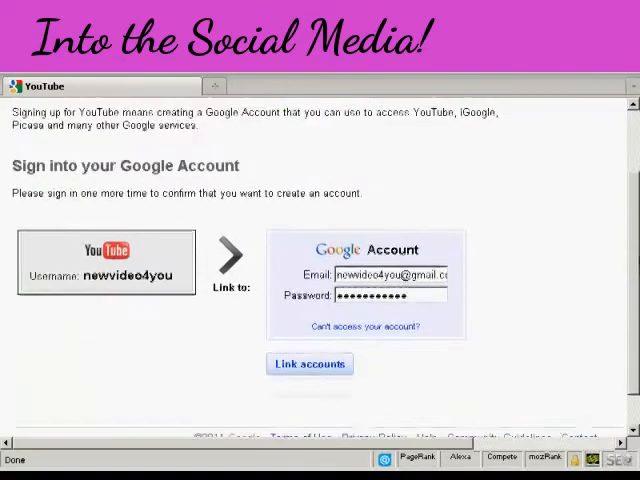
{"action": "left_click", "coordinate": [310, 364]}
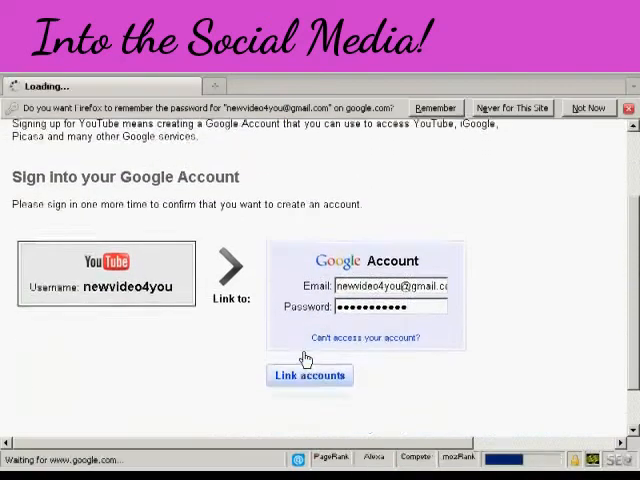
- Reach the 'You are now registered with YouTube!' confirmation page
{"action": "left_click", "coordinate": [309, 375]}
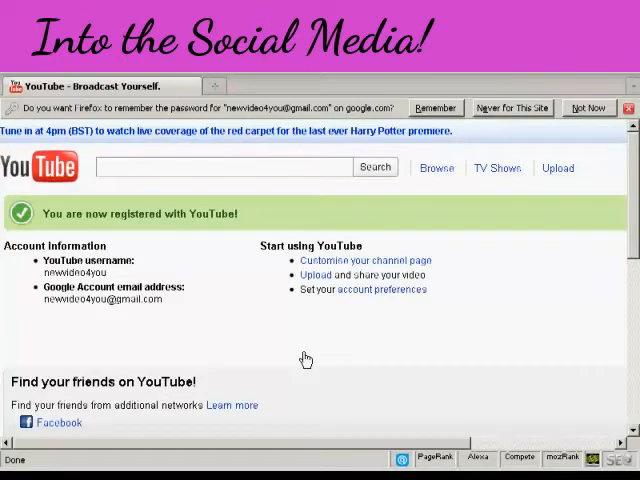
{"action": "mouse_move", "coordinate": [620, 210]}
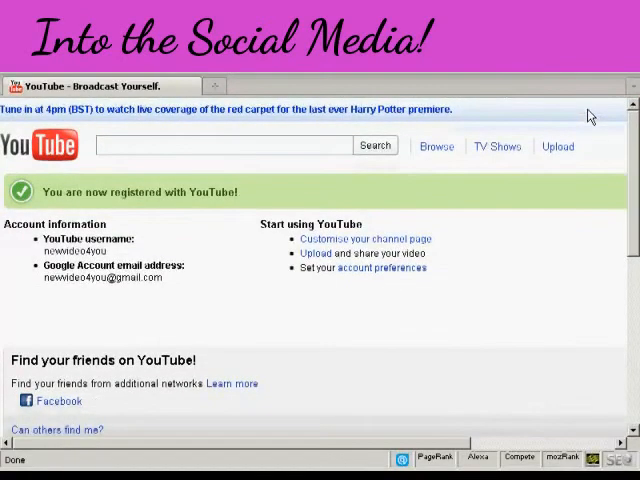
{"action": "mouse_move", "coordinate": [605, 167]}
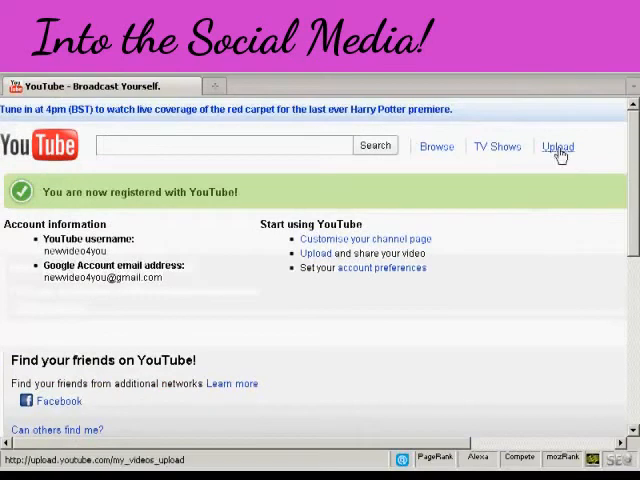
- Go to the Video File Upload page via Upload in the top navigation
{"action": "left_click", "coordinate": [558, 146]}
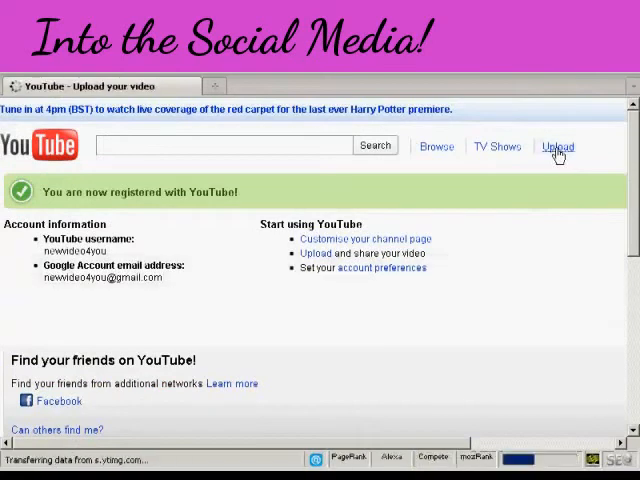
{"action": "left_click", "coordinate": [558, 146]}
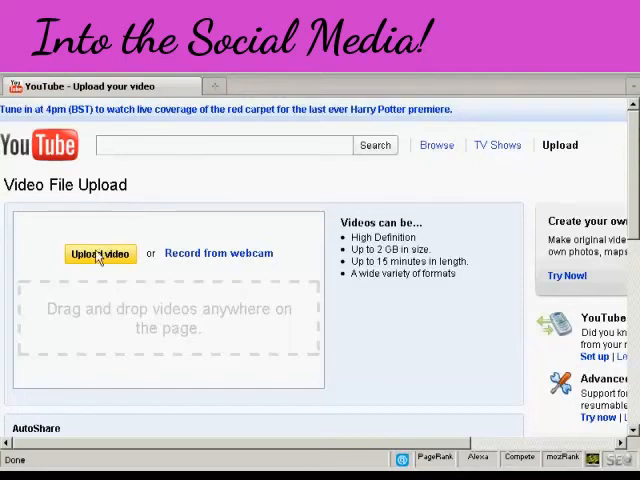
{"action": "mouse_move", "coordinate": [110, 263]}
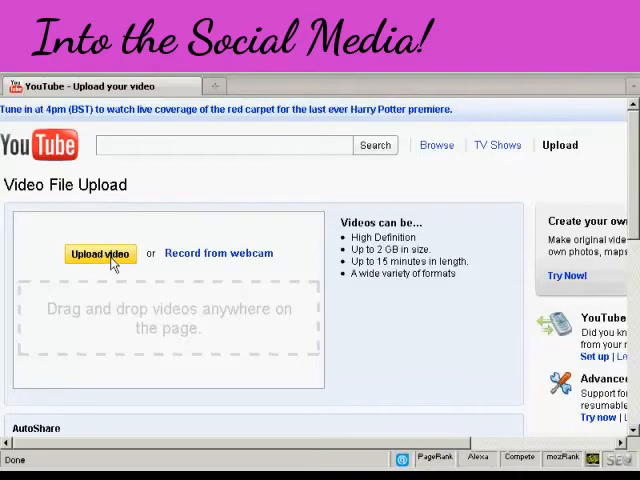
- Select YouTubeTest01.avi from the computer as the video to upload
{"action": "left_click", "coordinate": [100, 253]}
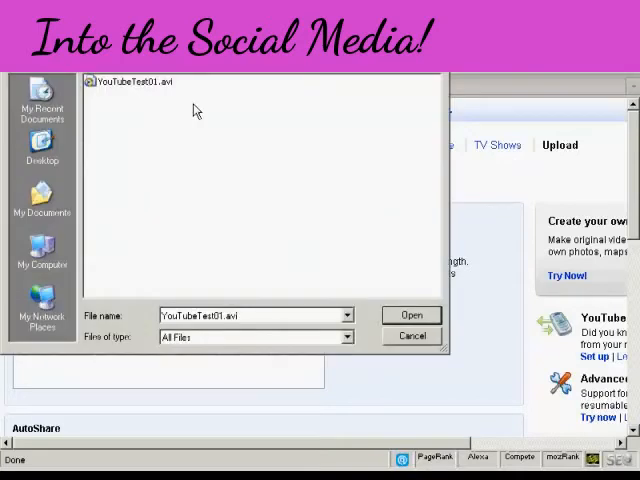
{"action": "left_click", "coordinate": [135, 81]}
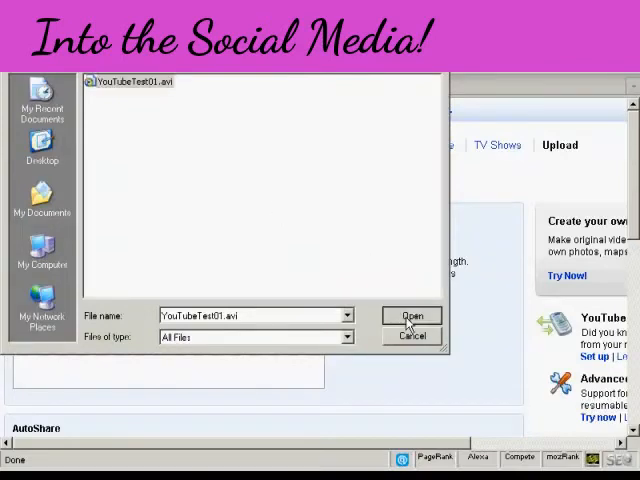
{"action": "left_click", "coordinate": [411, 315]}
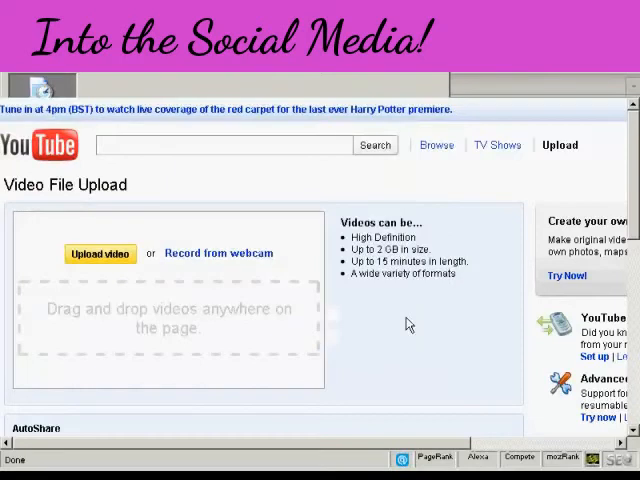
- Start uploading the file and retitle the video 'YouTube Test'
{"action": "left_click", "coordinate": [99, 253]}
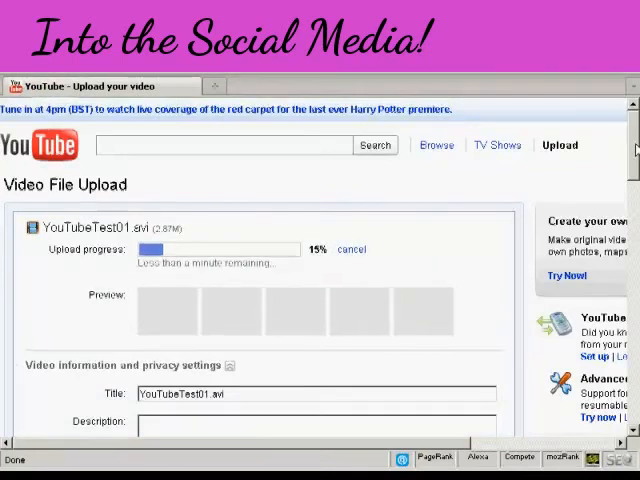
{"action": "scroll", "scroll_direction": "down", "scroll_amount": 3}
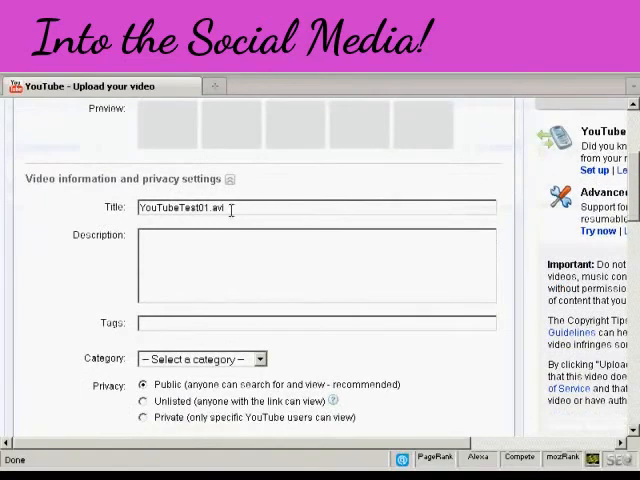
{"action": "mouse_move", "coordinate": [225, 225]}
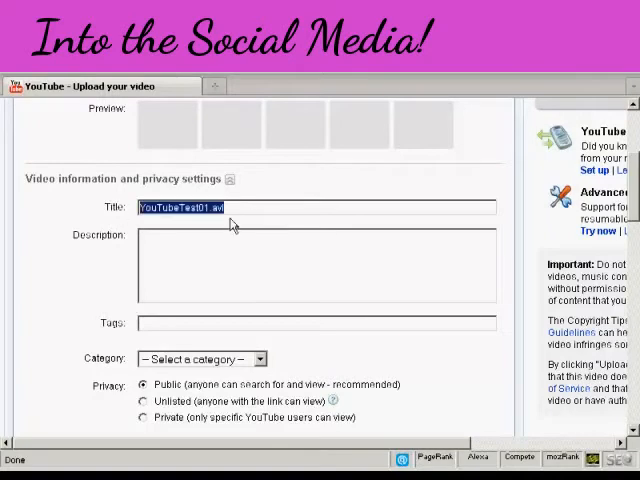
{"action": "type", "text": "You"}
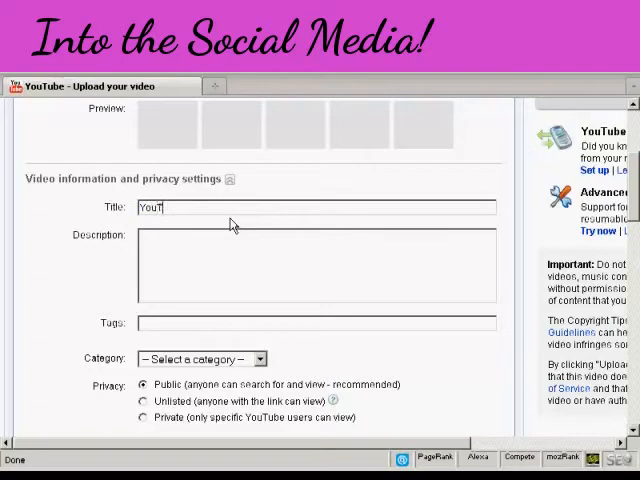
{"action": "type", "text": "Tube"}
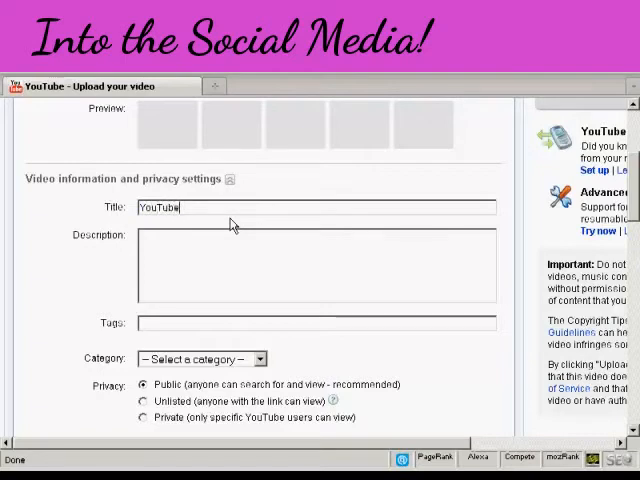
{"action": "type", "text": "T"}
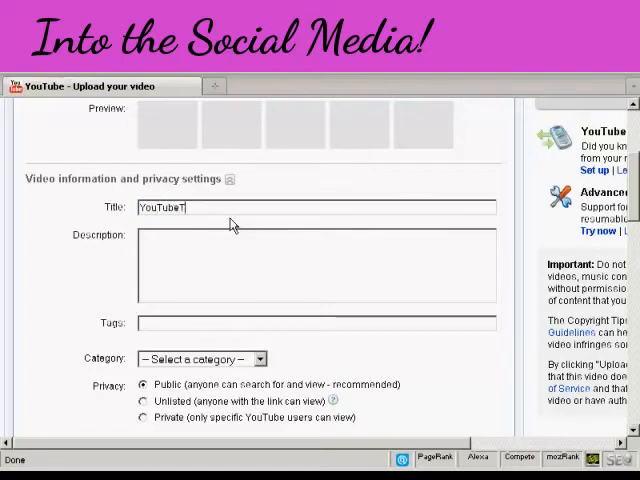
{"action": "type", "text": "est"}
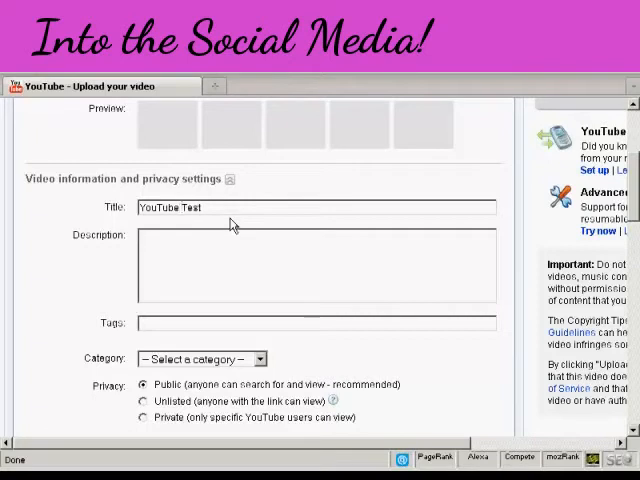
{"action": "left_click", "coordinate": [155, 237]}
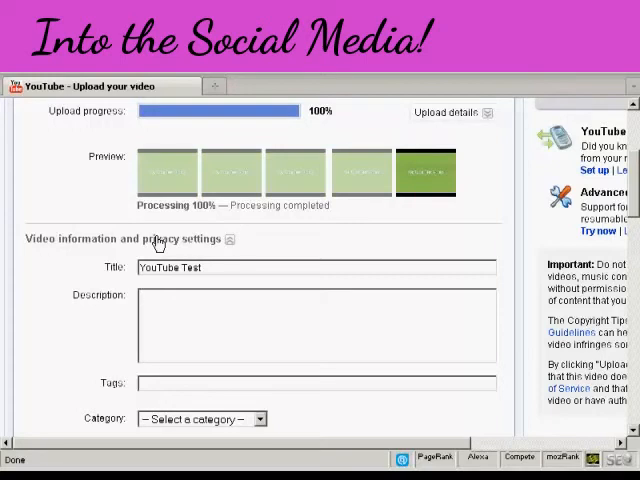
{"action": "type", "text": "h"}
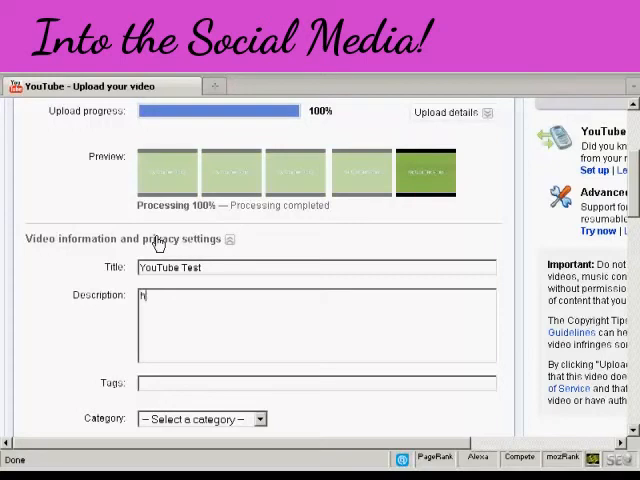
{"action": "type", "text": "http://www.anothercompany.co.uk"}
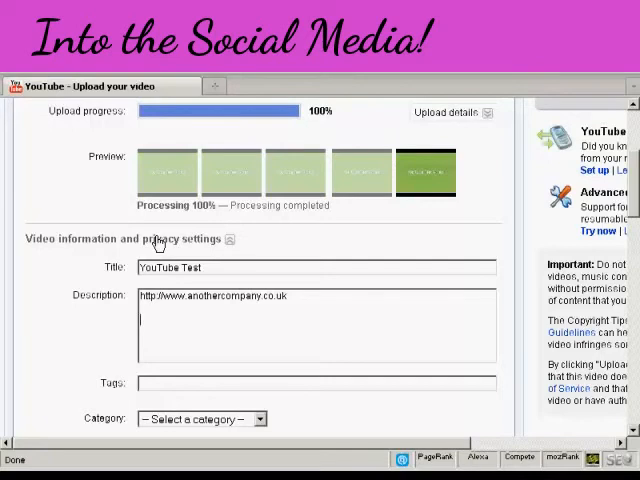
{"action": "type", "text": "This is a test video to demonstrate how to upload a video to YouTube.  If this was a real video, I'd put a concise description in here, and make sure it was laden with relevant keywords."}
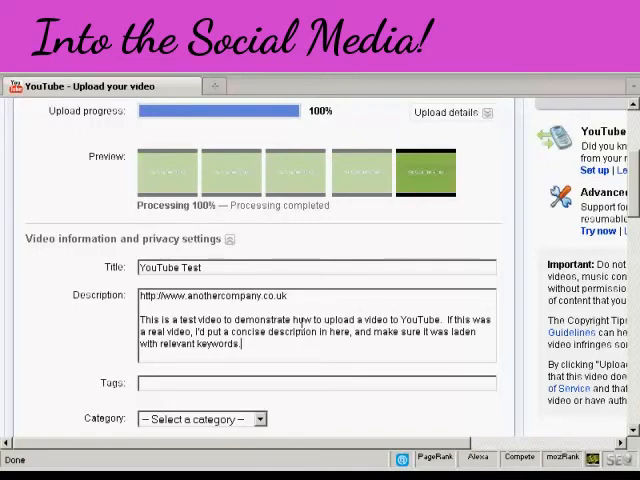
- Enter tags test, video, demonstration and pick the Film & Animation category
{"action": "scroll", "scroll_direction": "down", "scroll_amount": 3}
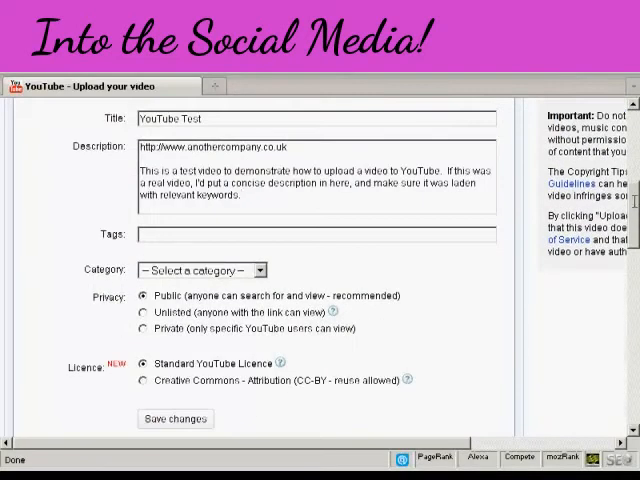
{"action": "mouse_move", "coordinate": [122, 252]}
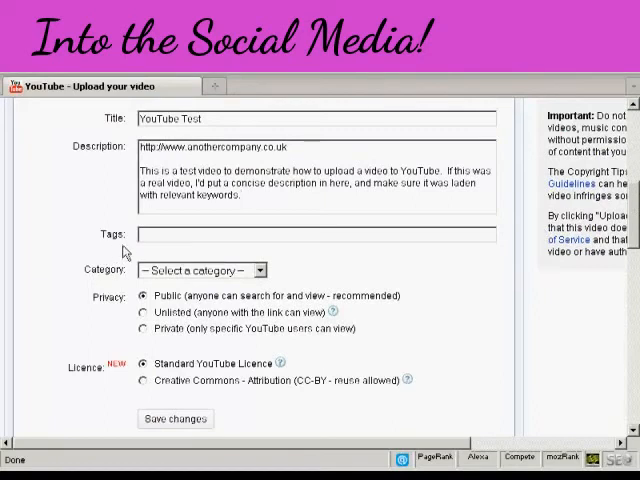
{"action": "mouse_move", "coordinate": [118, 250]}
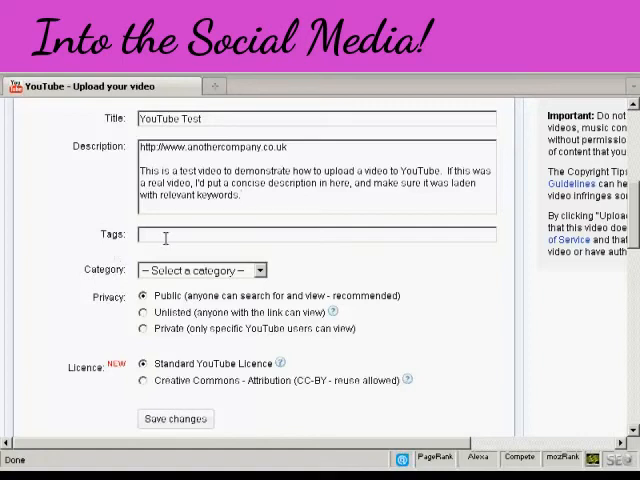
{"action": "type", "text": "test,video,demonstration,"}
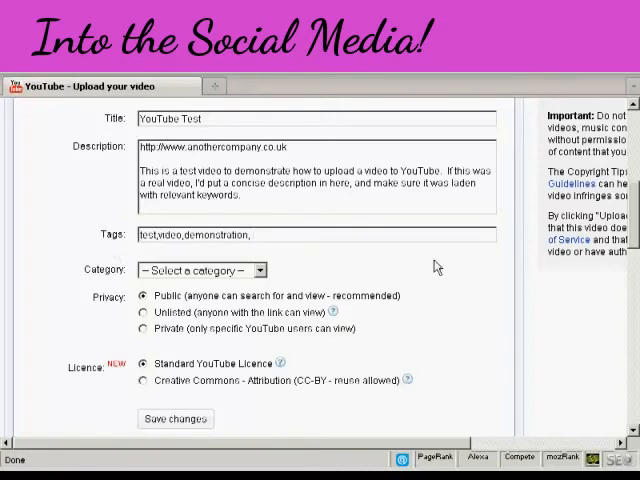
{"action": "mouse_move", "coordinate": [266, 278]}
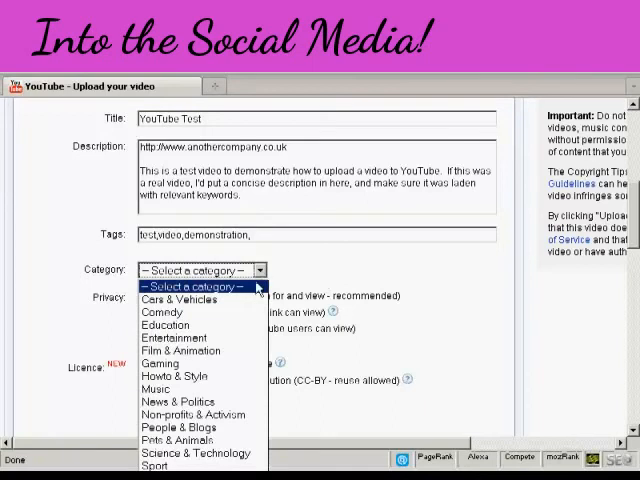
{"action": "mouse_move", "coordinate": [186, 351]}
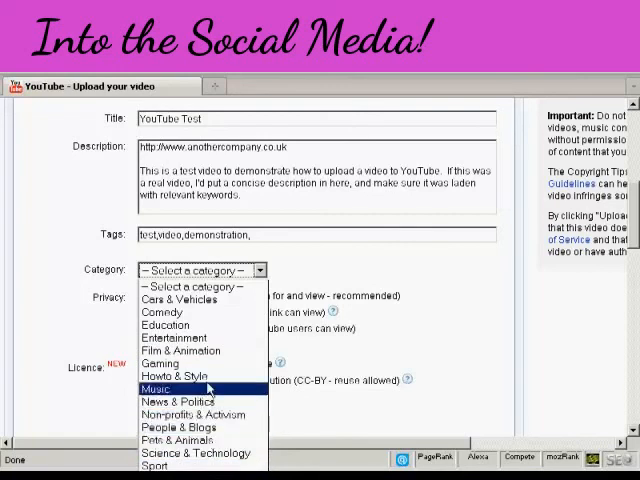
{"action": "mouse_move", "coordinate": [190, 351]}
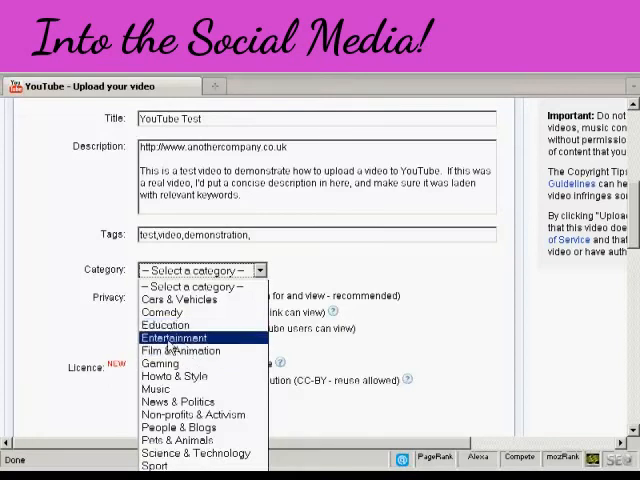
{"action": "mouse_move", "coordinate": [190, 350]}
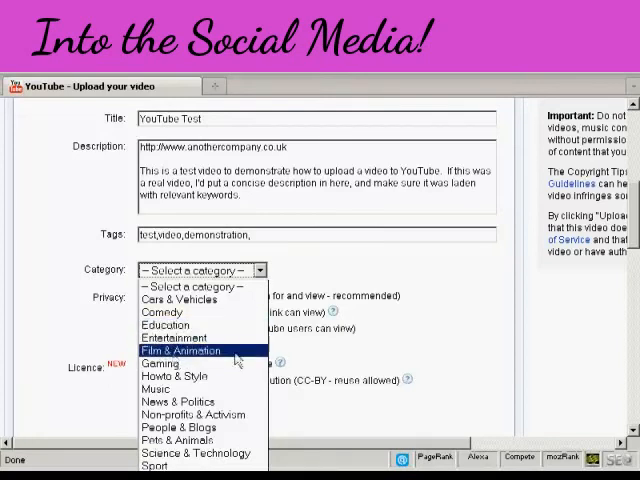
{"action": "left_click", "coordinate": [198, 350]}
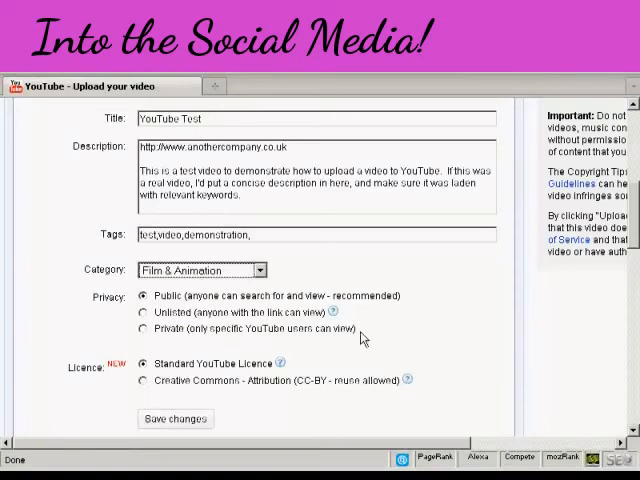
{"action": "mouse_move", "coordinate": [370, 304]}
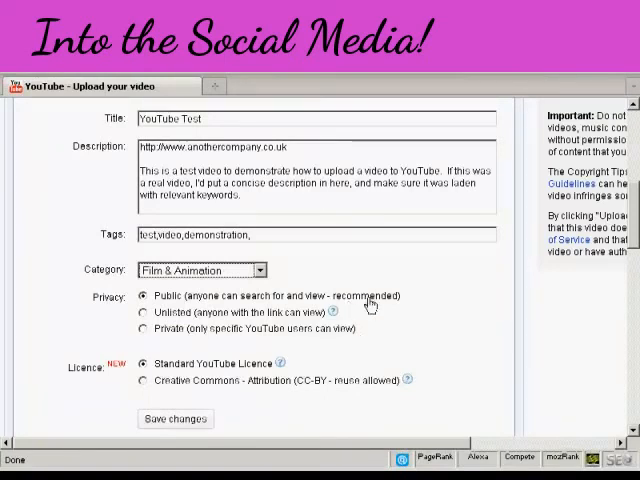
{"action": "mouse_move", "coordinate": [393, 311]}
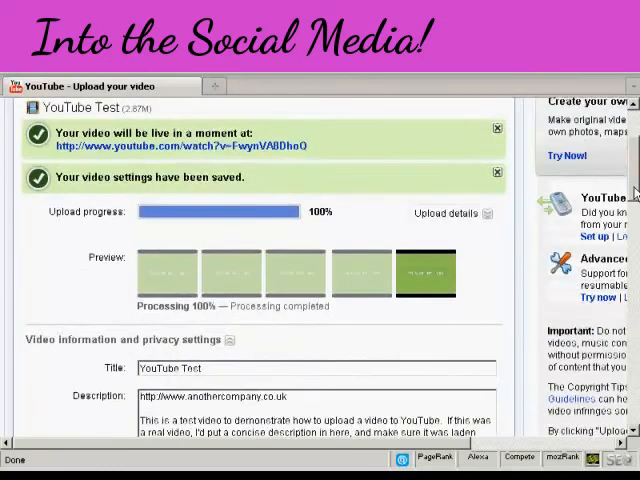
- Open the 'YouTube Test' video's watch page in a new tab
{"action": "scroll", "scroll_direction": "up", "scroll_amount": 3}
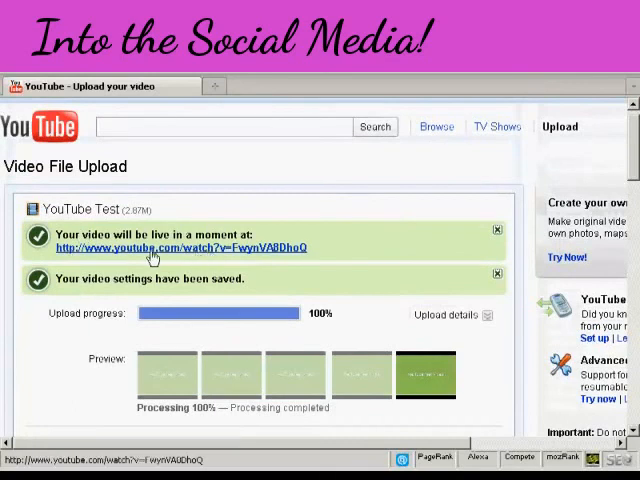
{"action": "mouse_move", "coordinate": [285, 253]}
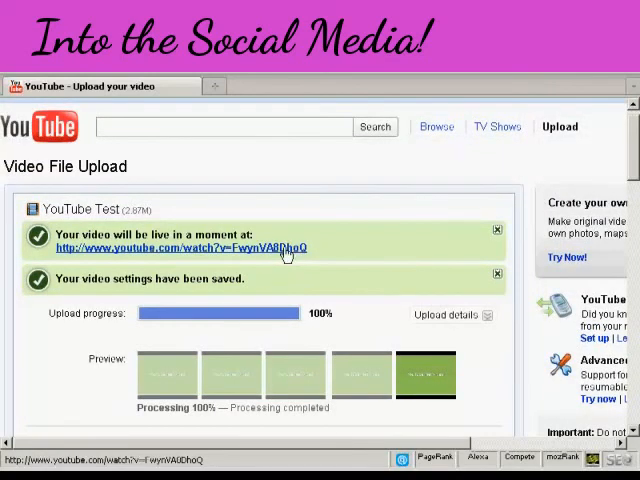
{"action": "left_click", "coordinate": [185, 247]}
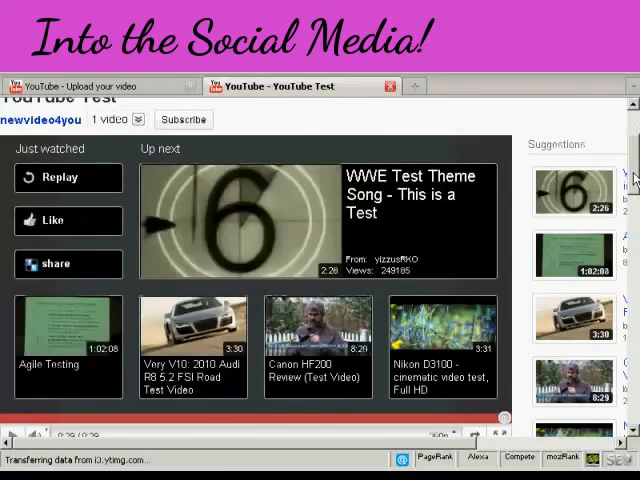
- Check the video's public status, category and tags, then bring up its youtu.be share link
{"action": "scroll", "scroll_direction": "down", "scroll_amount": 3}
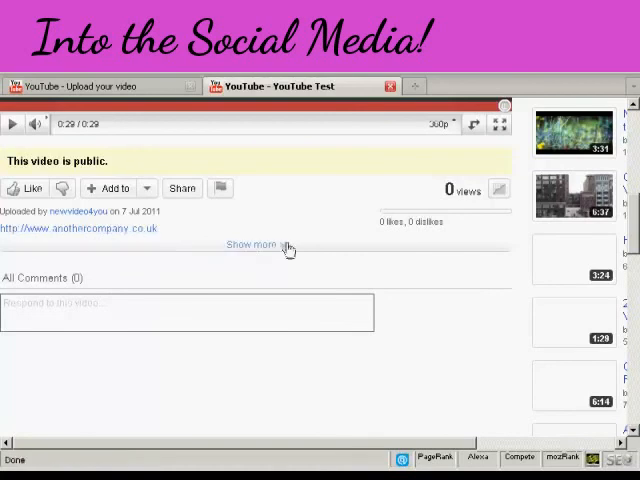
{"action": "left_click", "coordinate": [251, 244]}
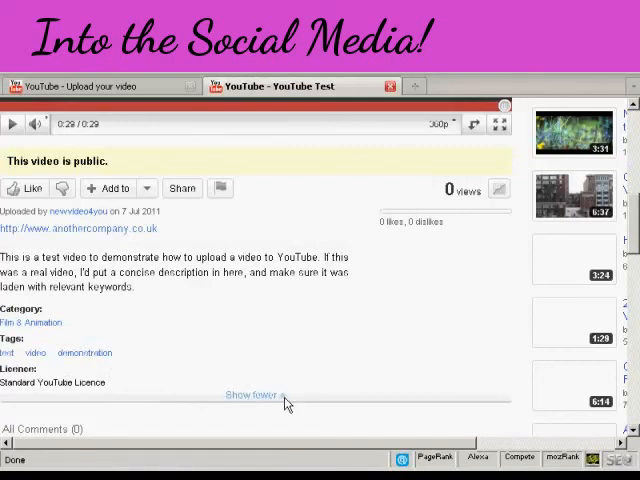
{"action": "left_click", "coordinate": [255, 394]}
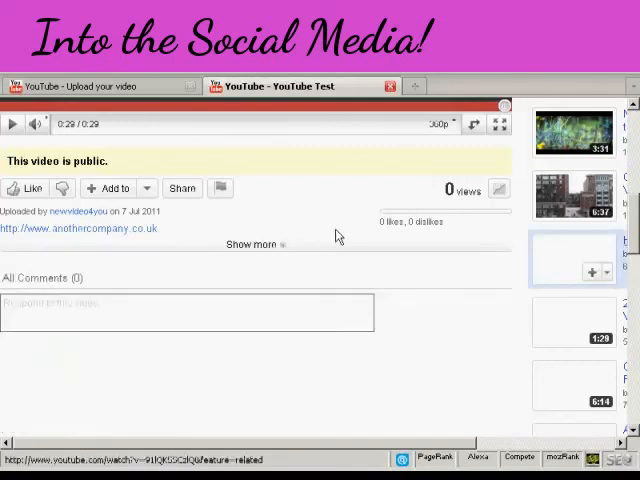
{"action": "left_click", "coordinate": [183, 188]}
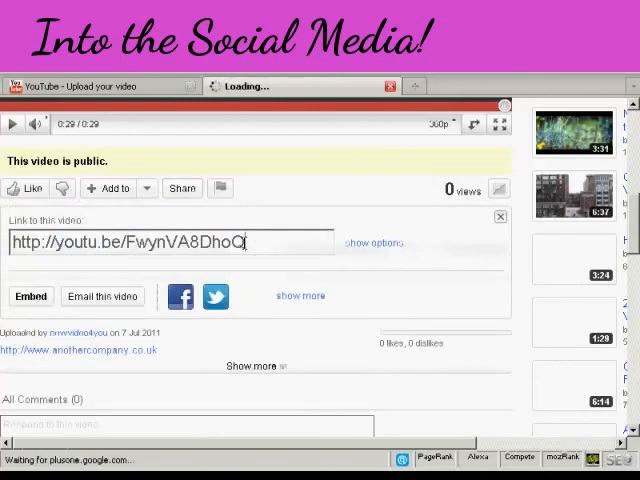
- Show the video's iframe embed code and select it for copying
{"action": "left_click", "coordinate": [31, 296]}
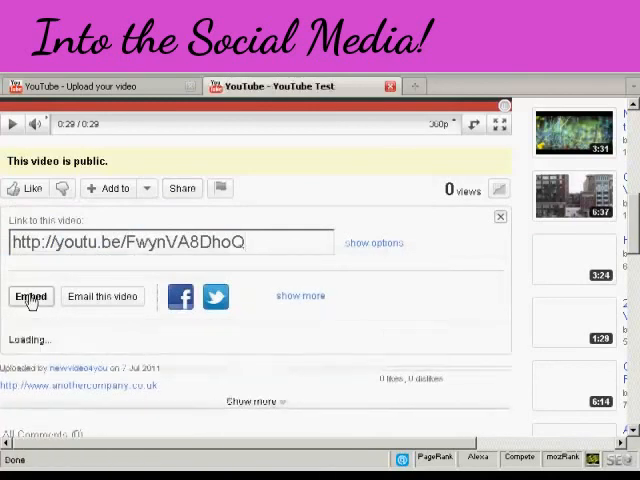
{"action": "left_click", "coordinate": [31, 296]}
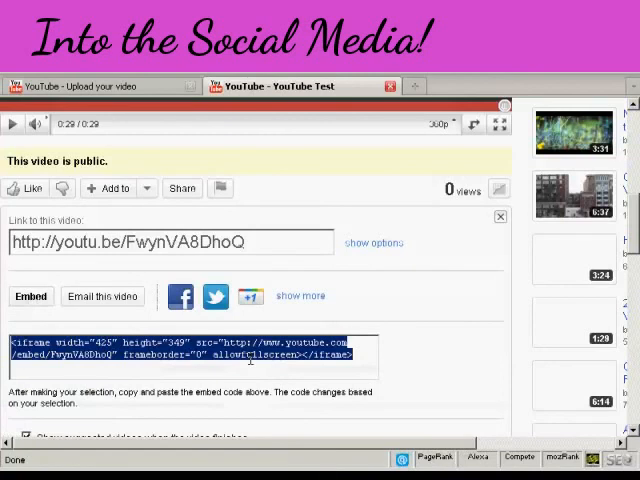